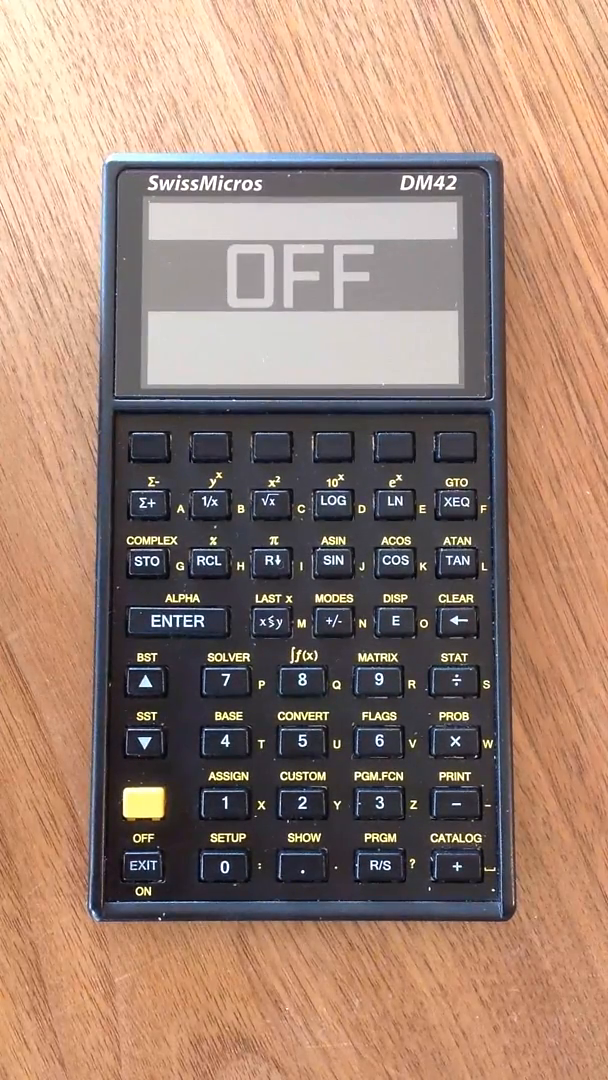
- Turn the DM42 on with EXIT/ON to show the empty stack and soft-key menu
left_click(147, 865)
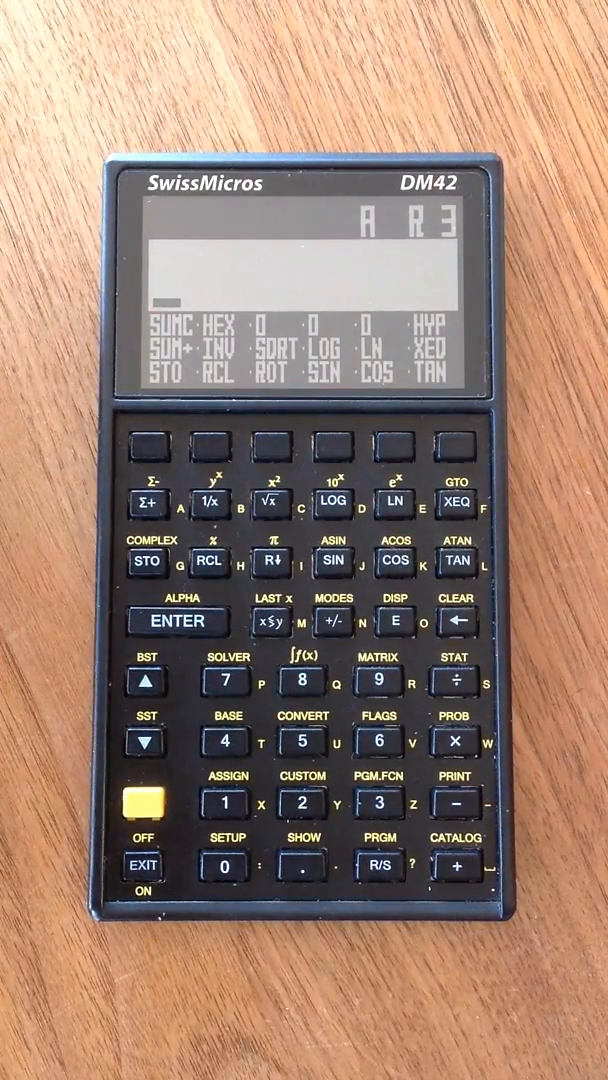
- Divide the entered number by 7 to get 3.1428571, then switch the calculator off
left_click(300, 805)
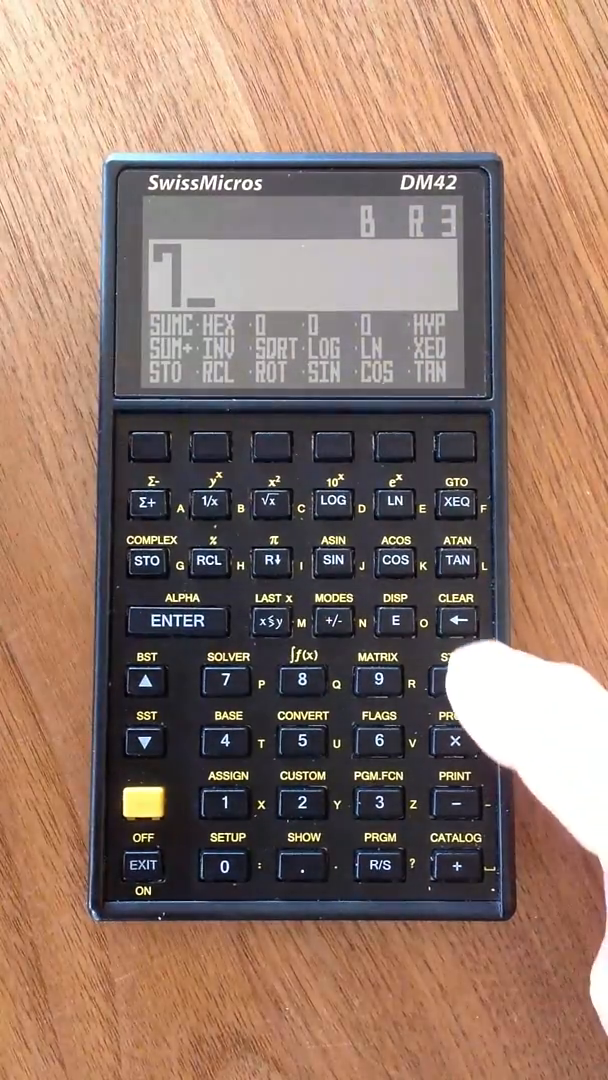
left_click(457, 680)
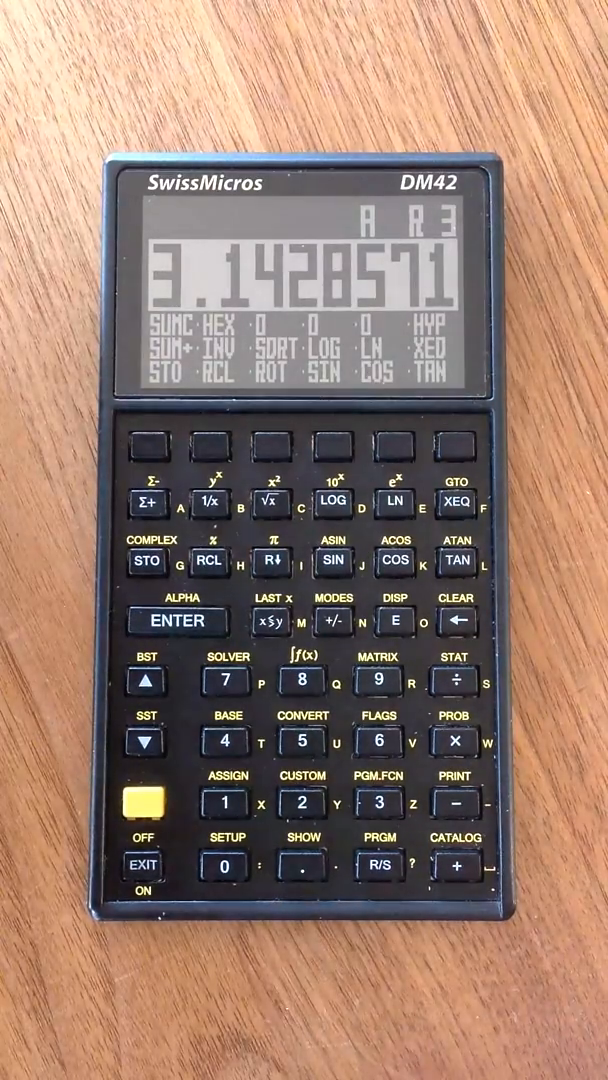
left_click(145, 863)
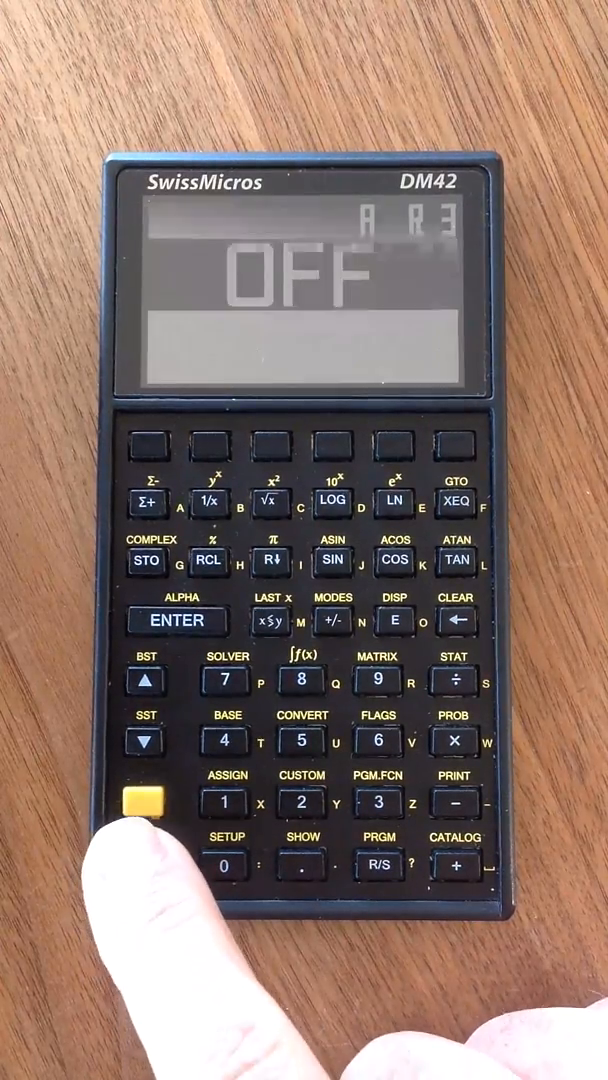
left_click(143, 802)
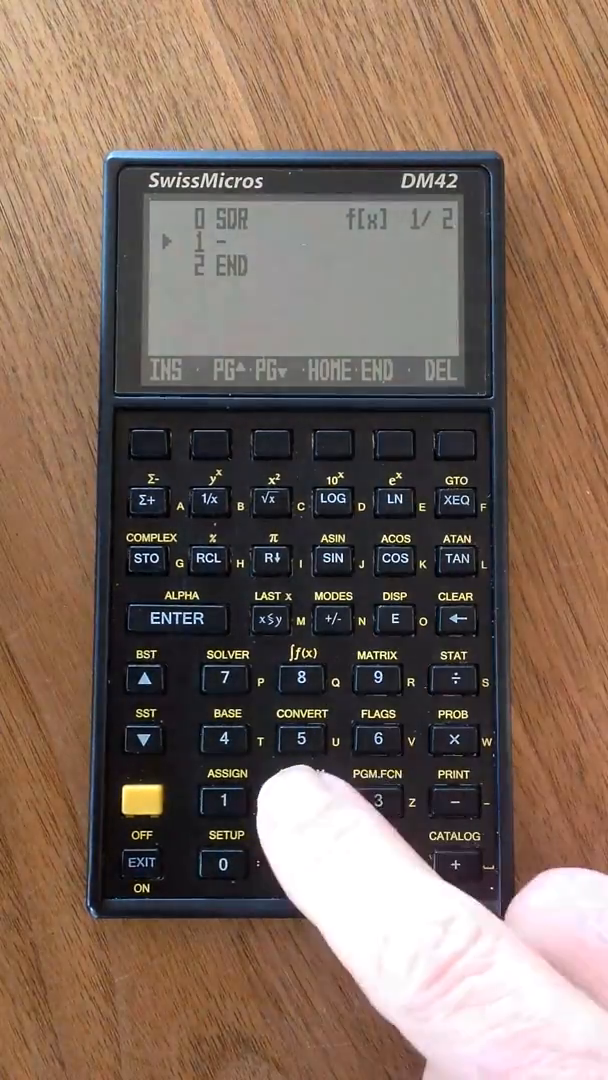
- Add the subtraction step after SQR in the f[x] program
left_click(299, 800)
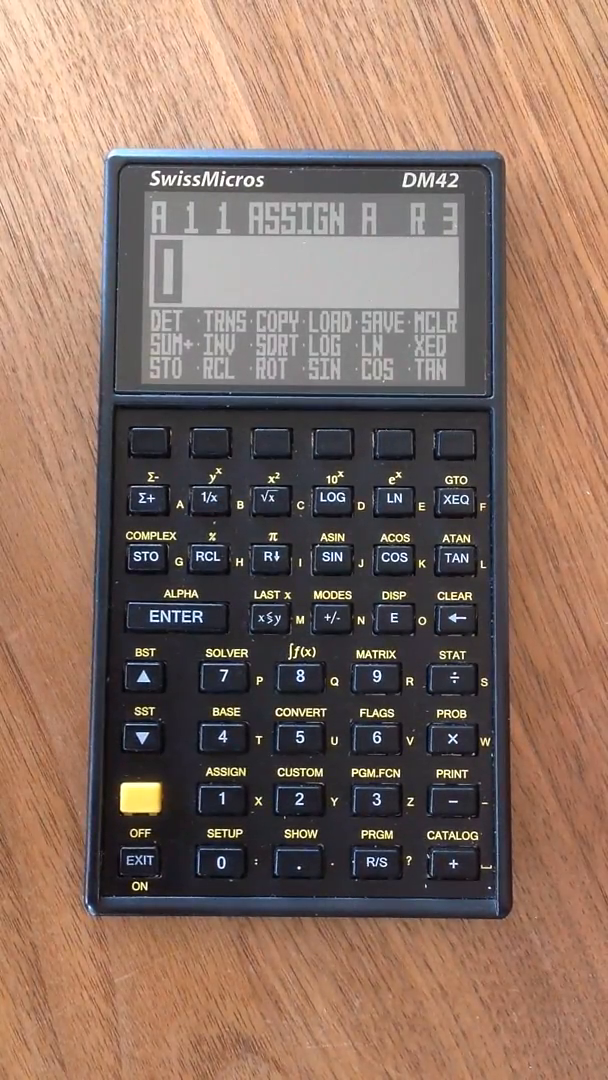
- Open the ASSIGN screen showing the shifted function menu (SUM-, PWR, SQR, PI)
left_click(298, 678)
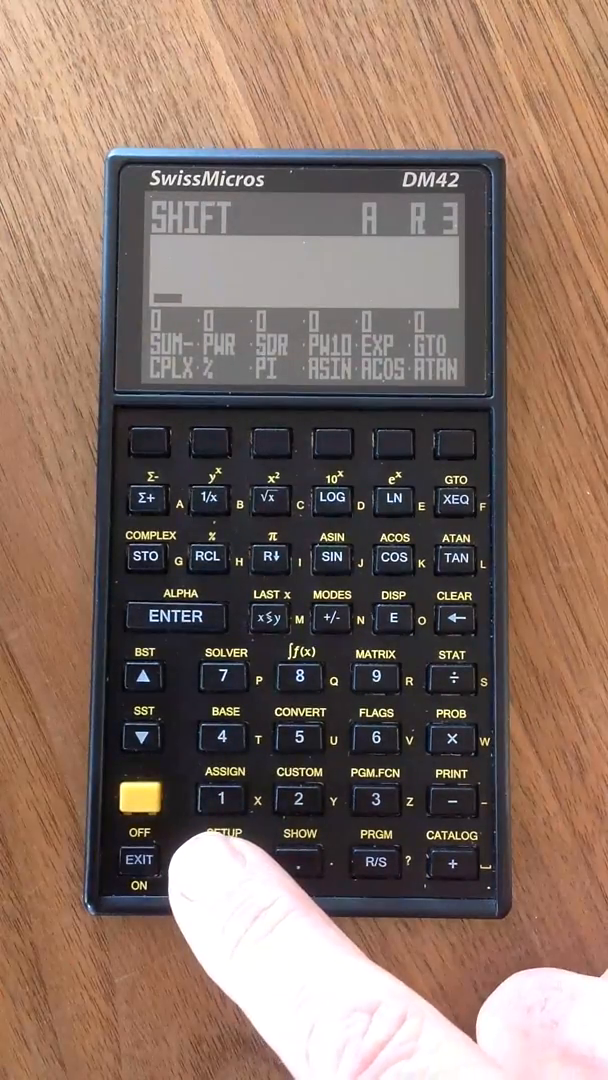
- Open the DMCP system menu listing Program Info, Run Program and Settings
left_click(138, 859)
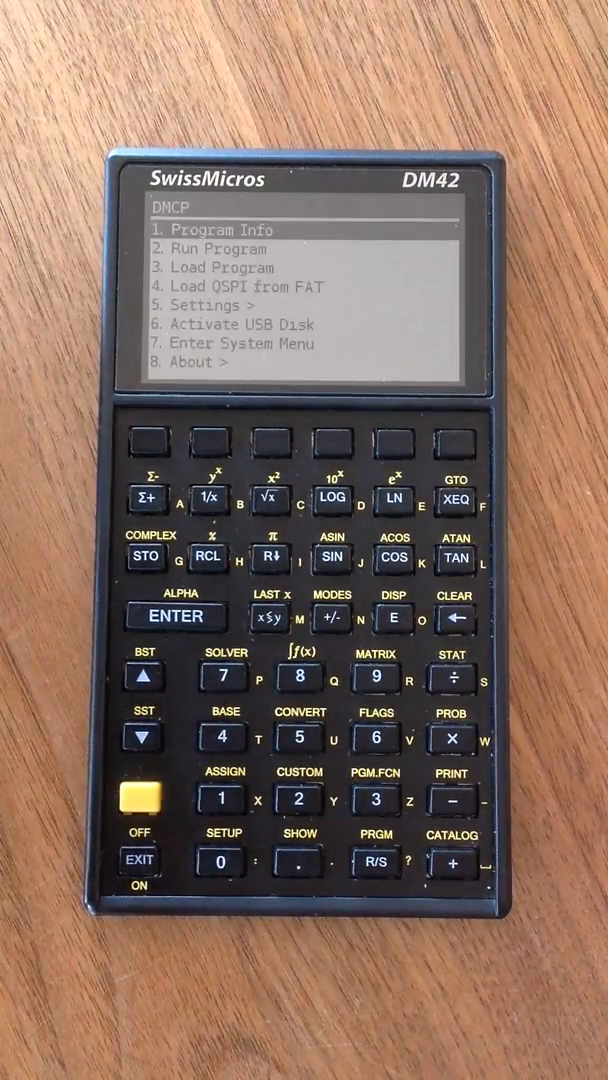